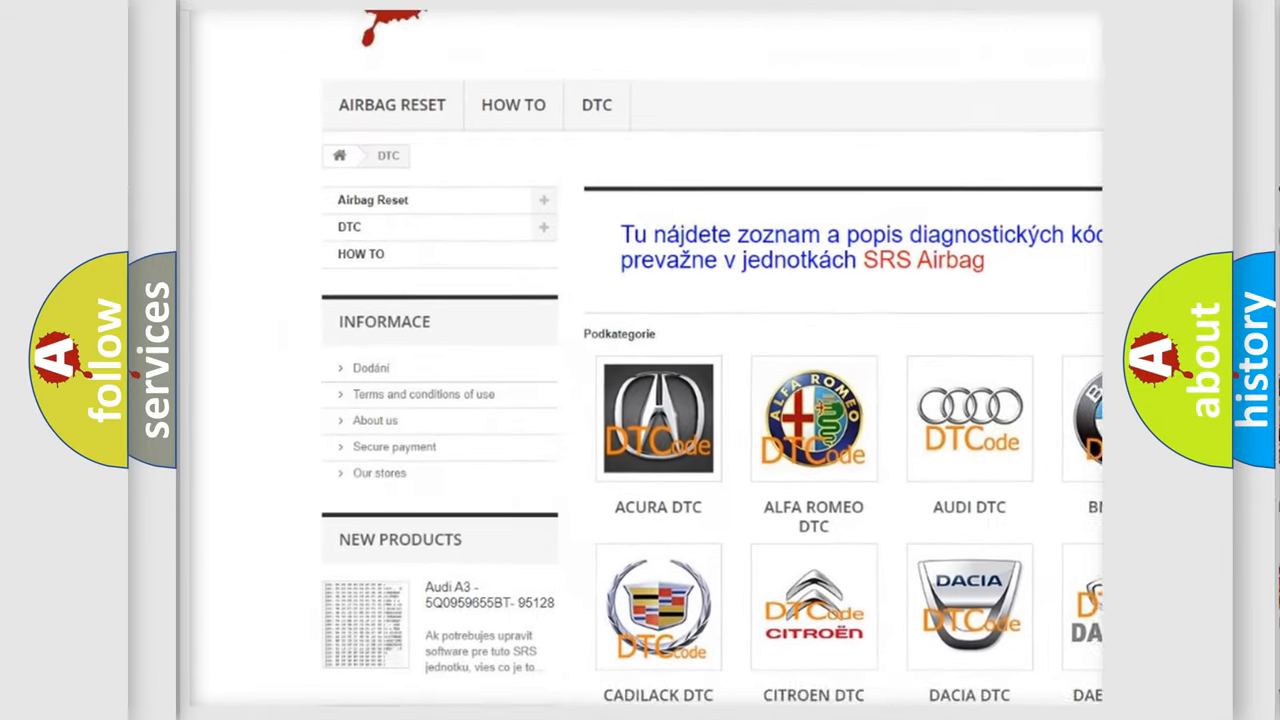
pyautogui.scroll(-3)
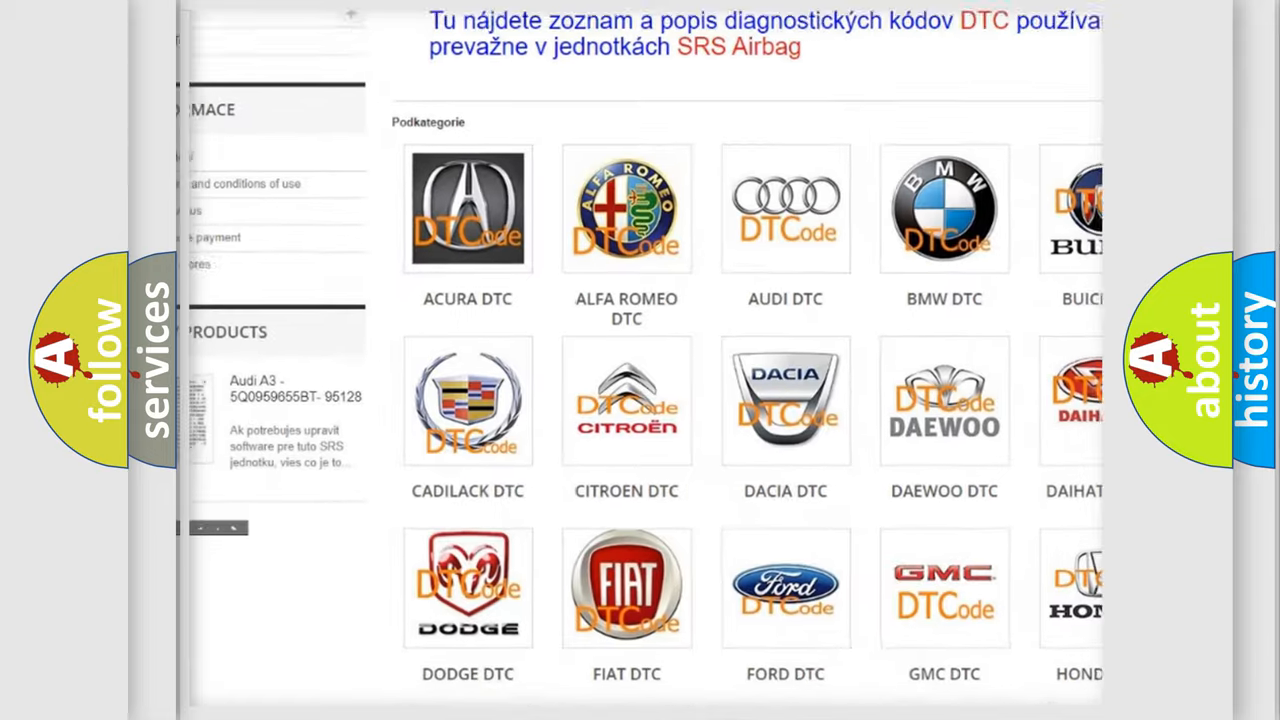
pyautogui.scroll(-3)
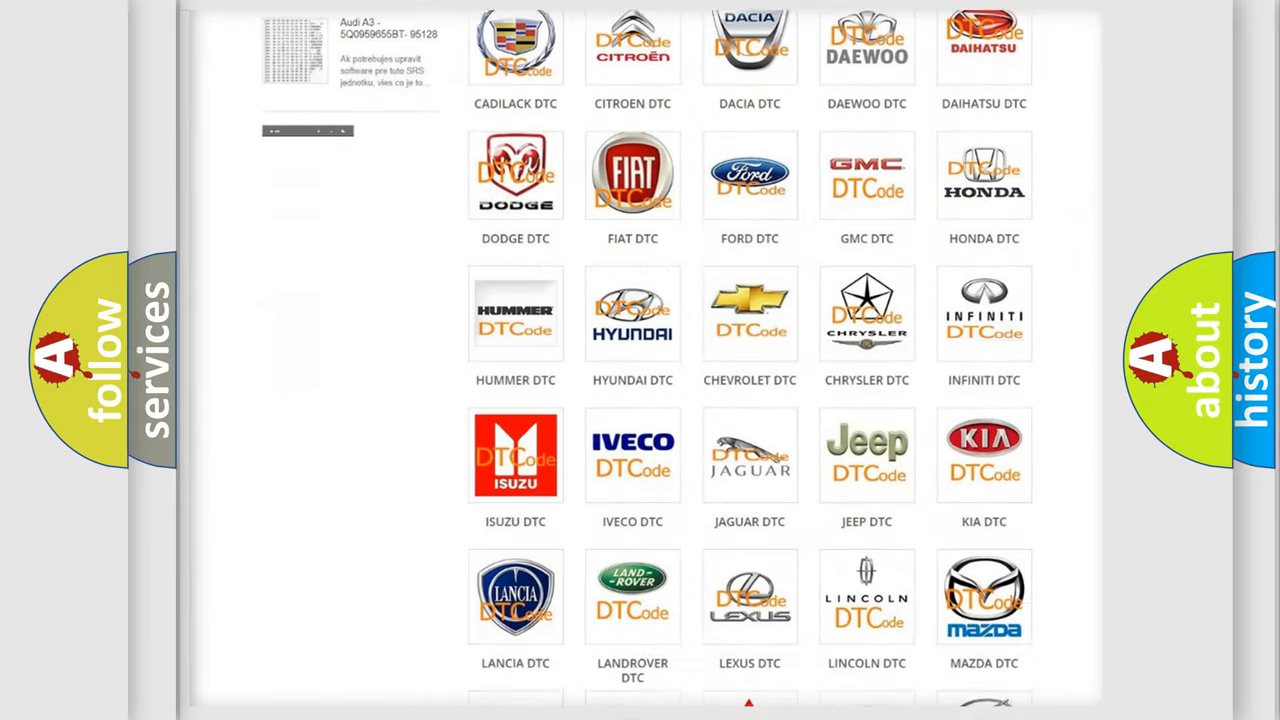
pyautogui.scroll(-3)
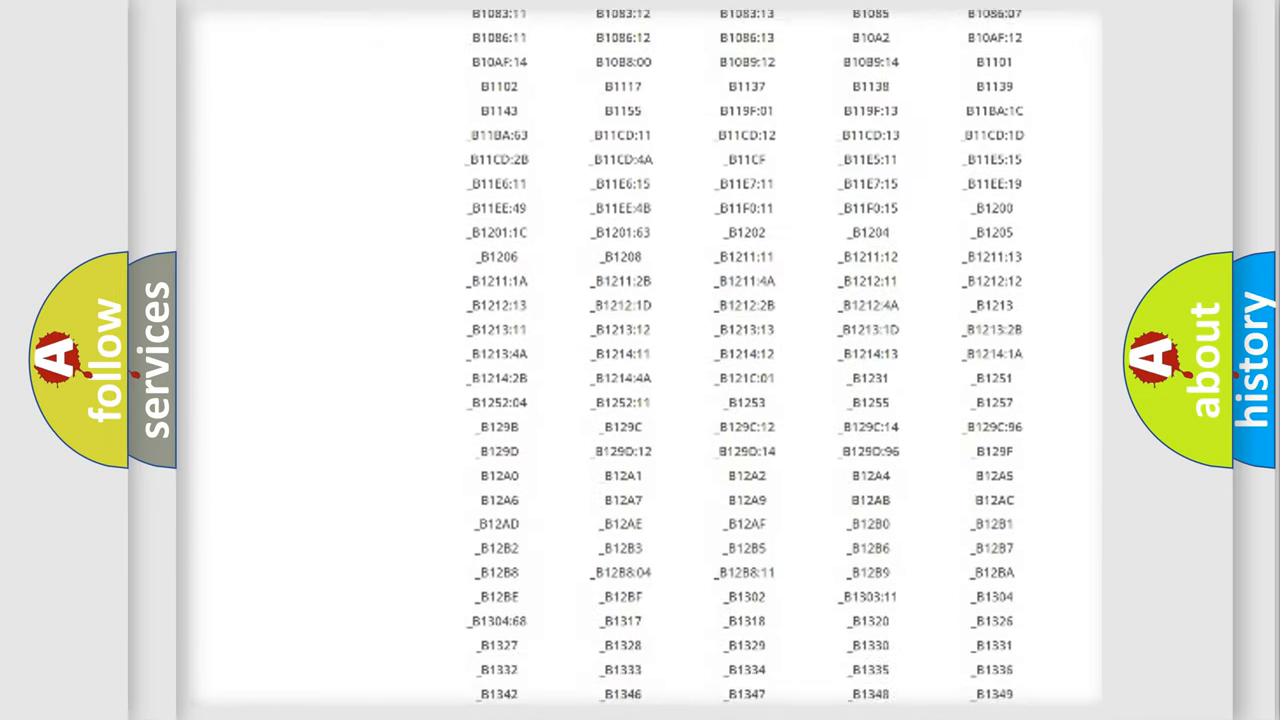
pyautogui.scroll(-3)
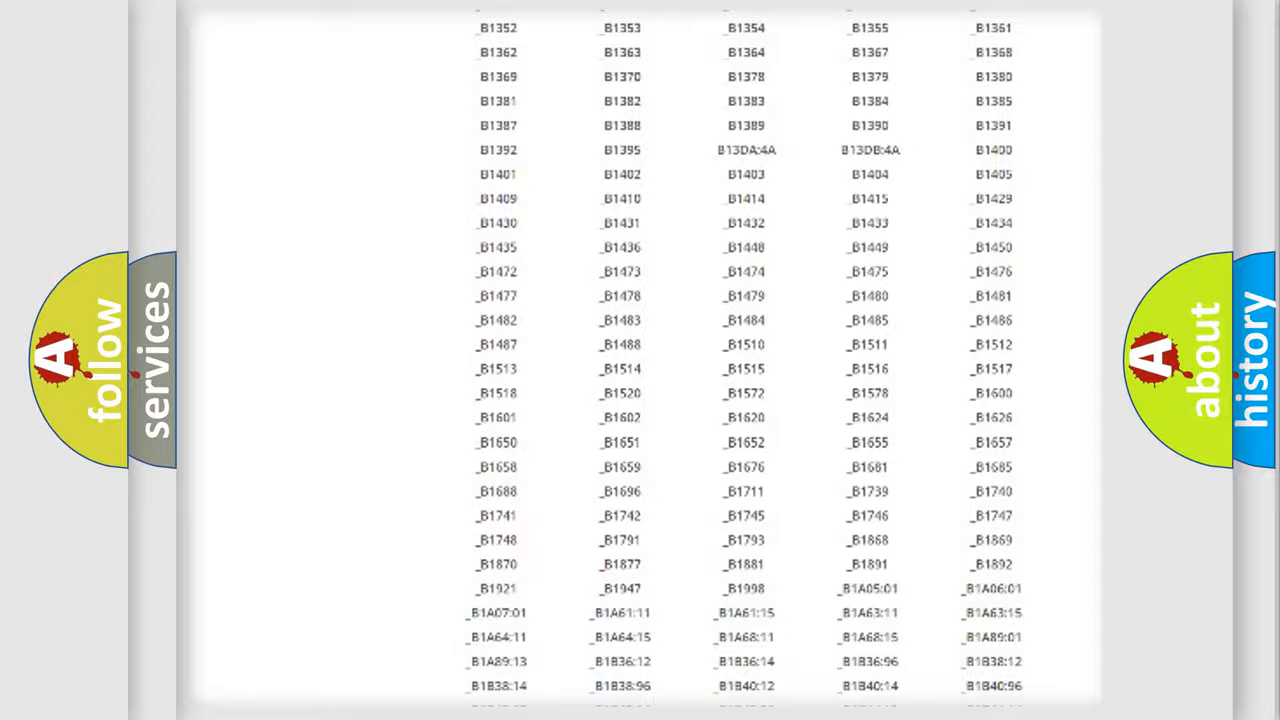